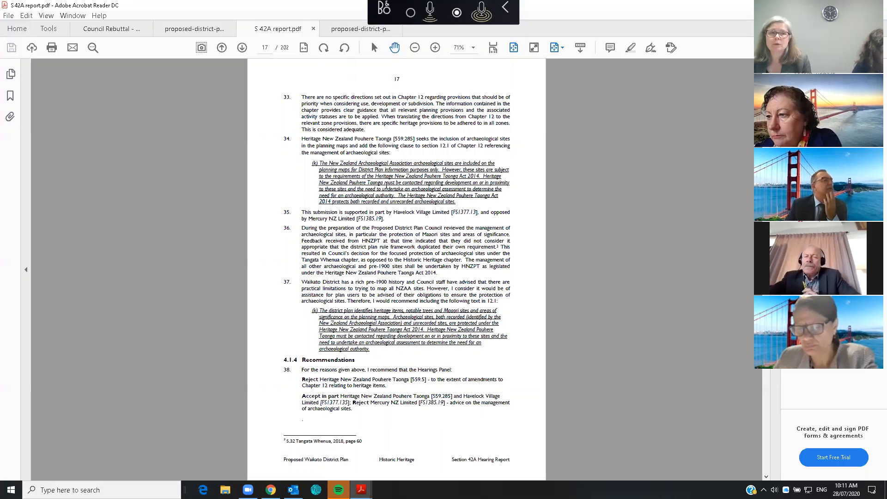
Advance to page 18 with the 4.1.5 recommended amendments and section 5 Definitions.
{"action": "left_click", "coordinate": [242, 48]}
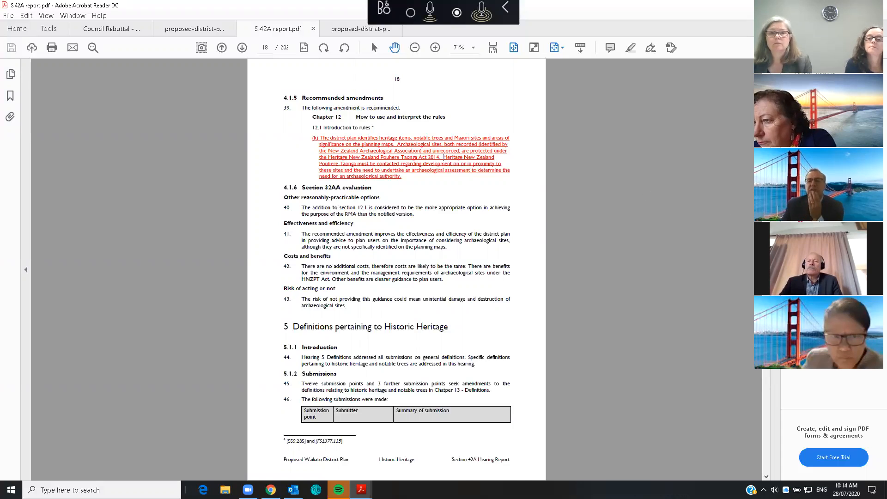
{"action": "mouse_move", "coordinate": [486, 247]}
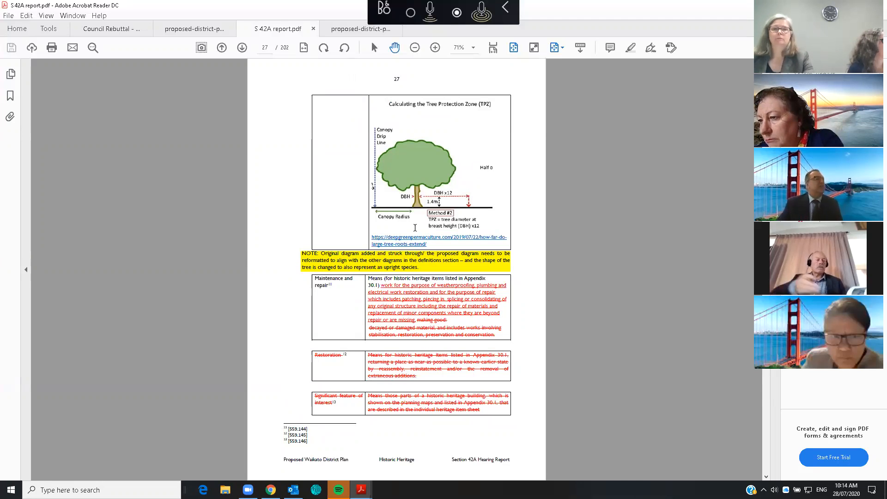
Return to page 26 with the tracked Dripline definition edits and tree sketch.
{"action": "left_click", "coordinate": [222, 47]}
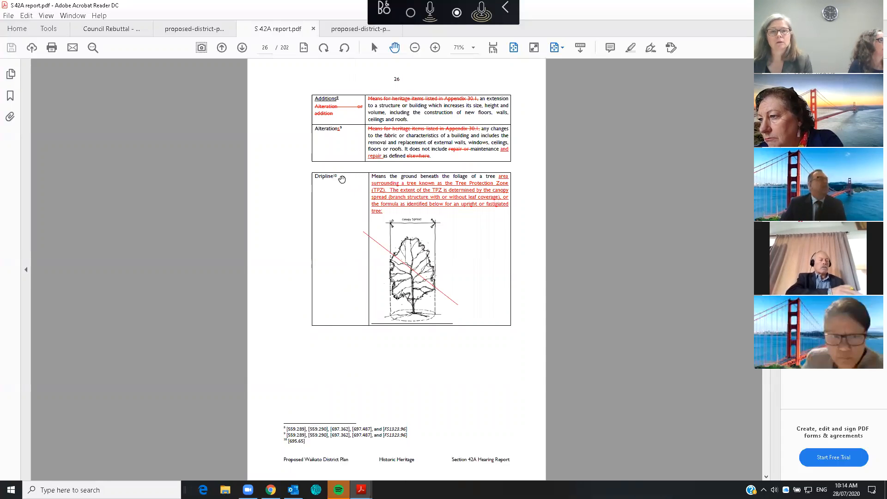
{"action": "mouse_move", "coordinate": [390, 193]}
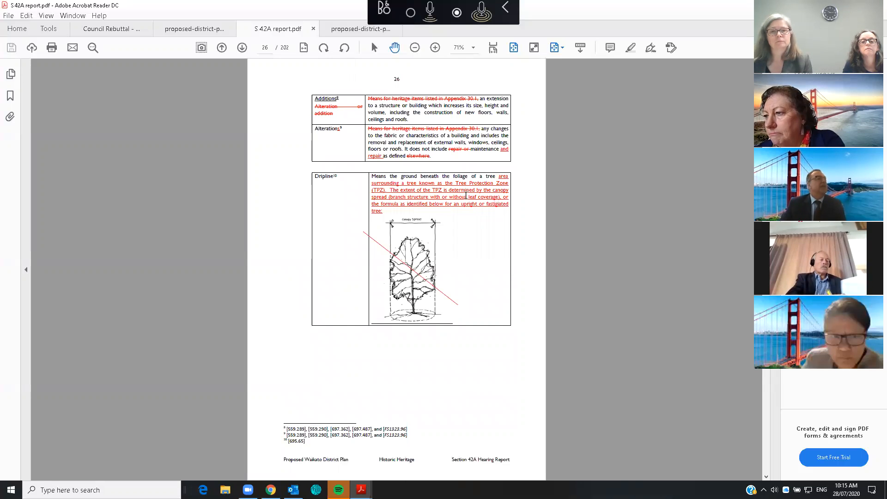
{"action": "left_click", "coordinate": [242, 47]}
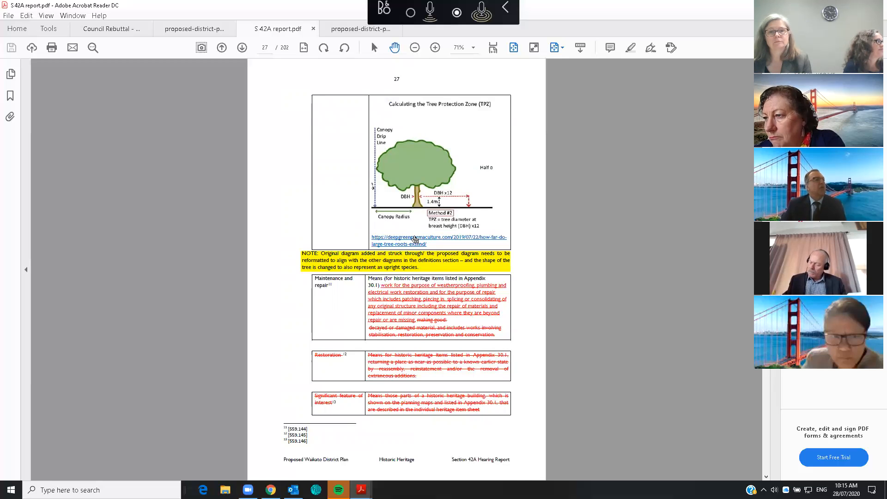
{"action": "mouse_move", "coordinate": [420, 134]}
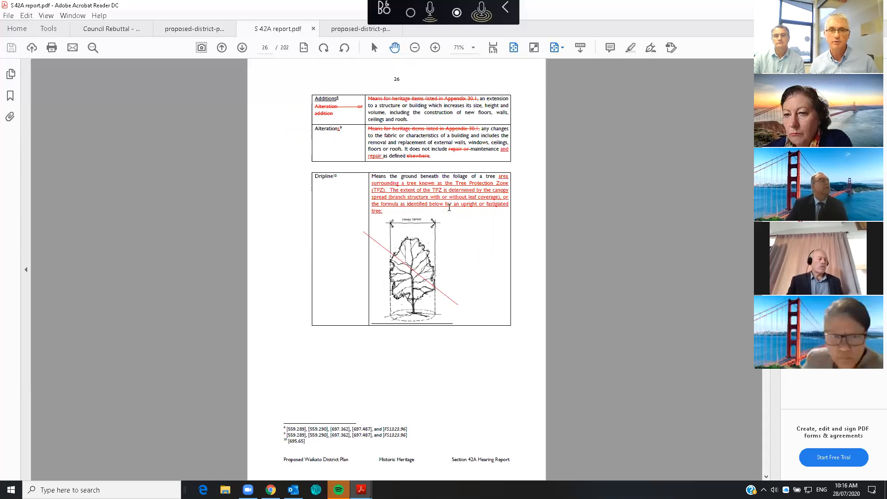
{"action": "mouse_move", "coordinate": [447, 204]}
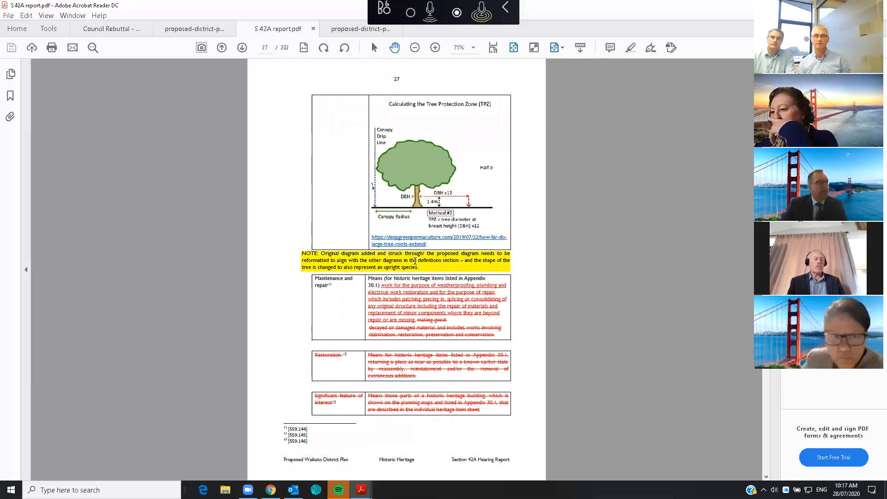
Page down to page 42, where the 6.4.3 Analysis of Policy 7.1.3 begins.
{"action": "left_click", "coordinate": [241, 48]}
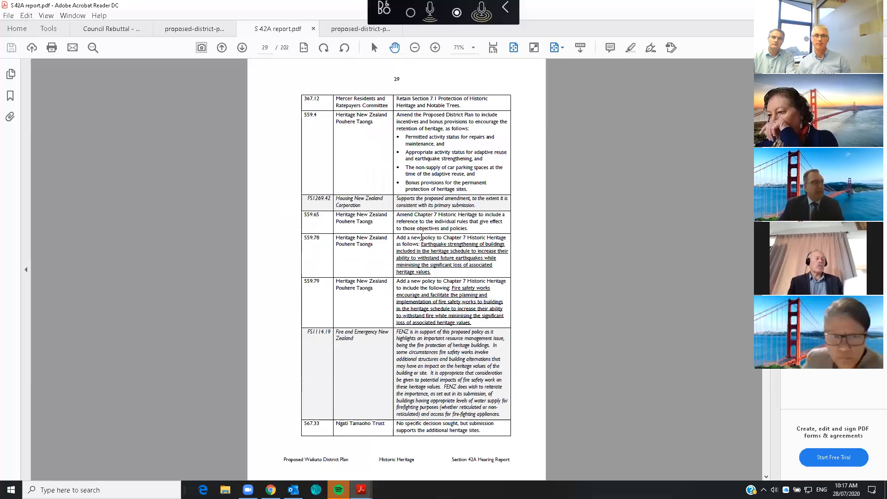
{"action": "scroll", "scroll_direction": "down", "scroll_amount": 3}
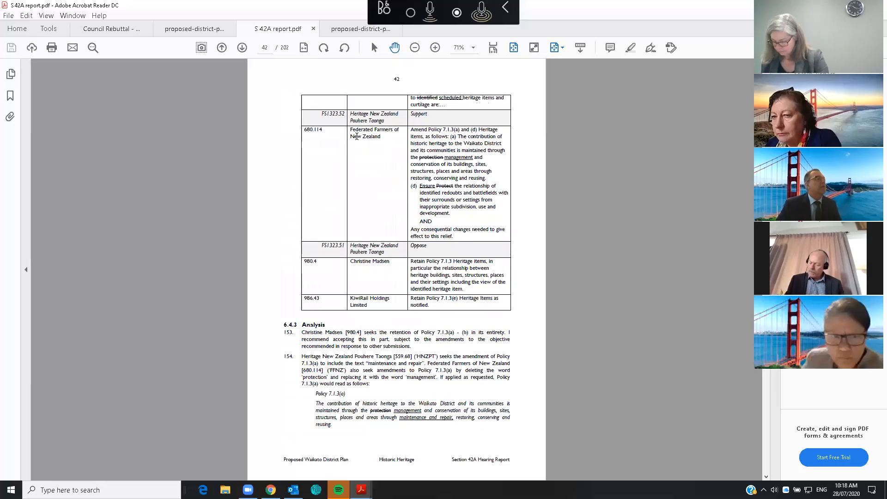
Page forward briefly, then back to page 39's Policy 7.1.2 Section 32AA evaluation.
{"action": "scroll", "scroll_direction": "down", "scroll_amount": 3}
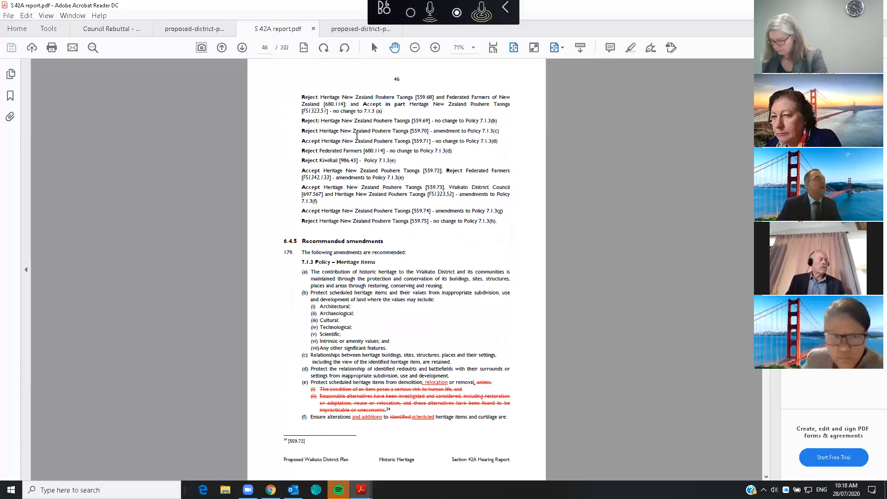
{"action": "left_click", "coordinate": [242, 48]}
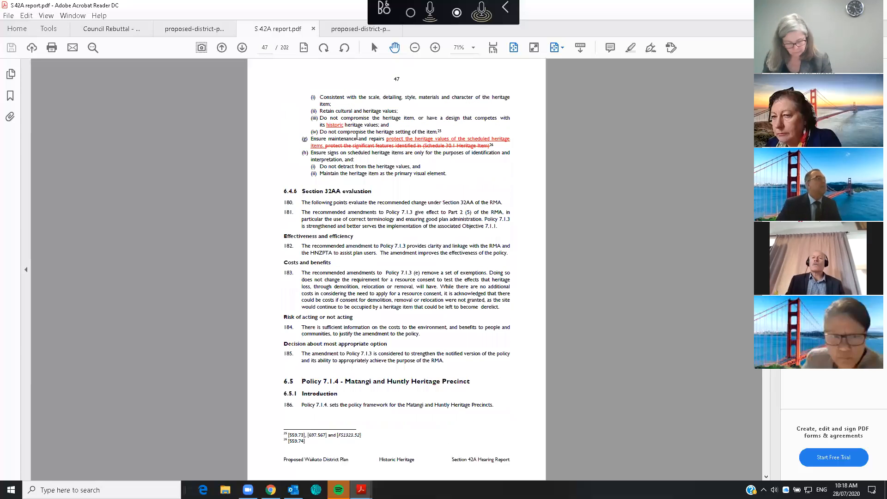
{"action": "left_click", "coordinate": [222, 47]}
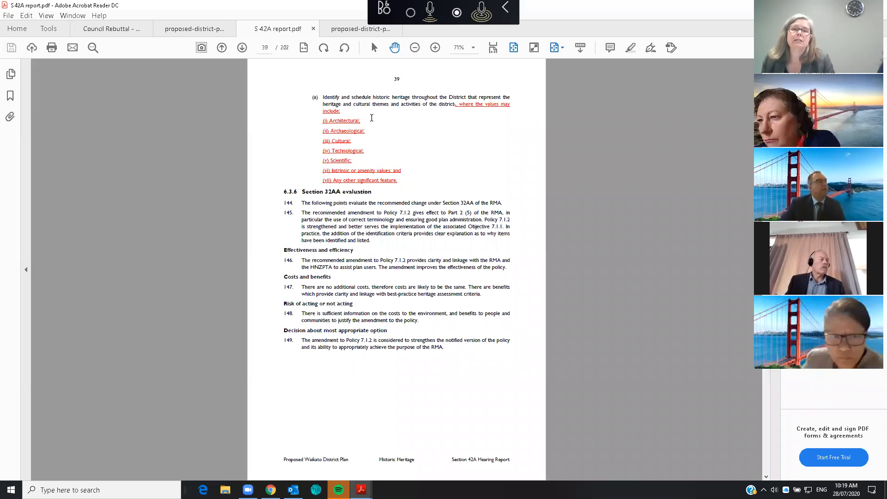
Go to page 46 showing paragraph 179's recommended amendments to Policy 7.1.3.
{"action": "left_click", "coordinate": [242, 48]}
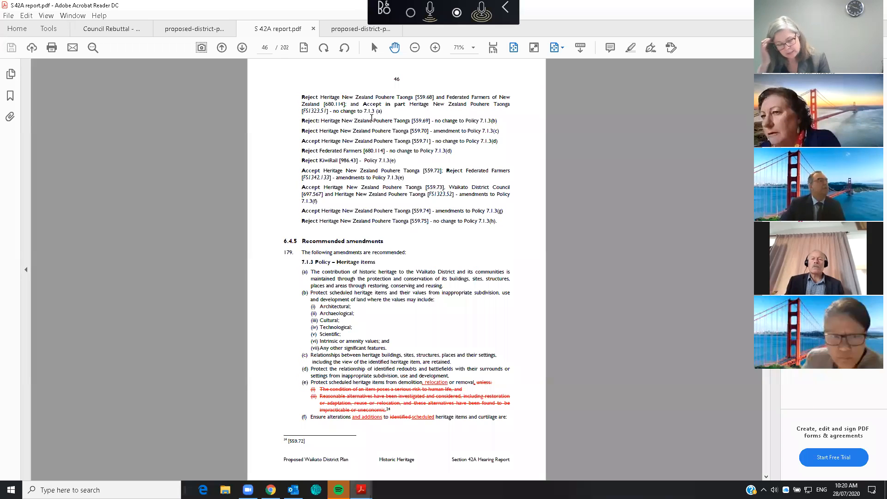
{"action": "mouse_move", "coordinate": [389, 208]}
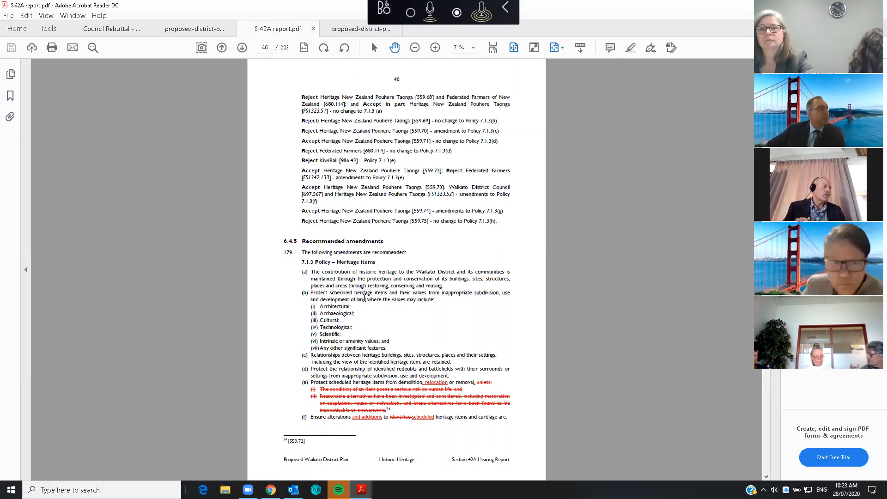
{"action": "mouse_move", "coordinate": [382, 326]}
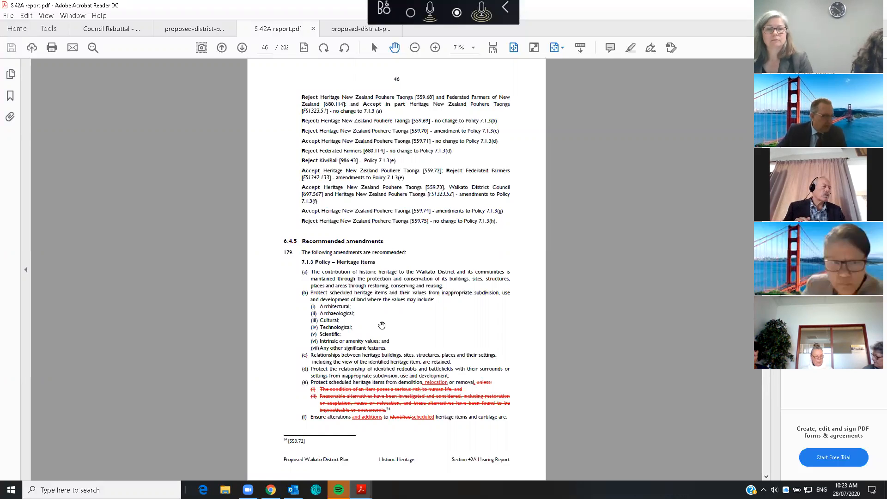